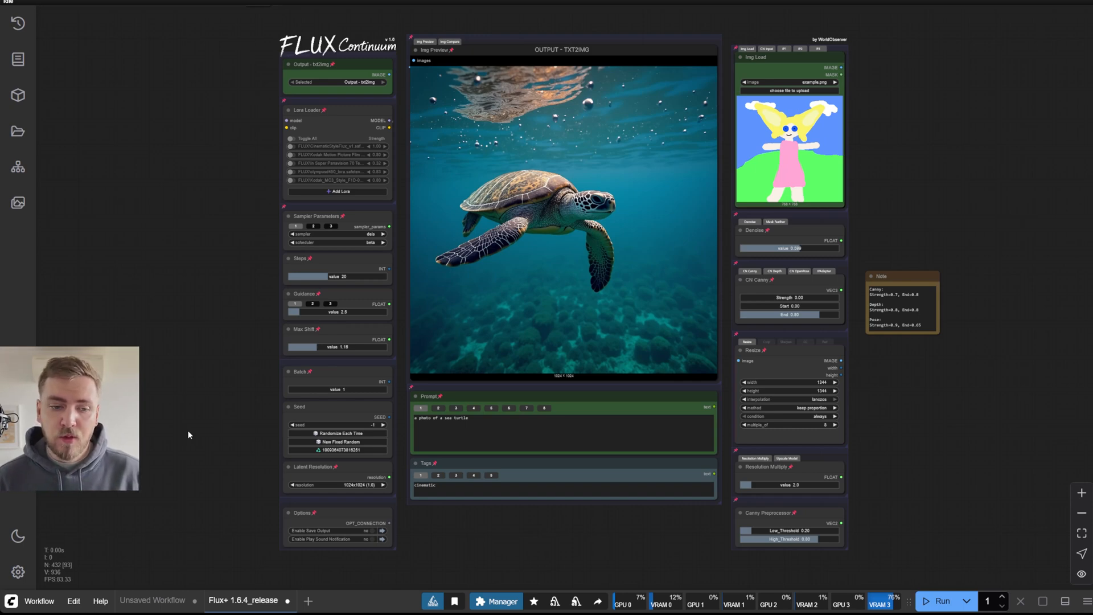
{"action": "mouse_move", "coordinate": [178, 431]}
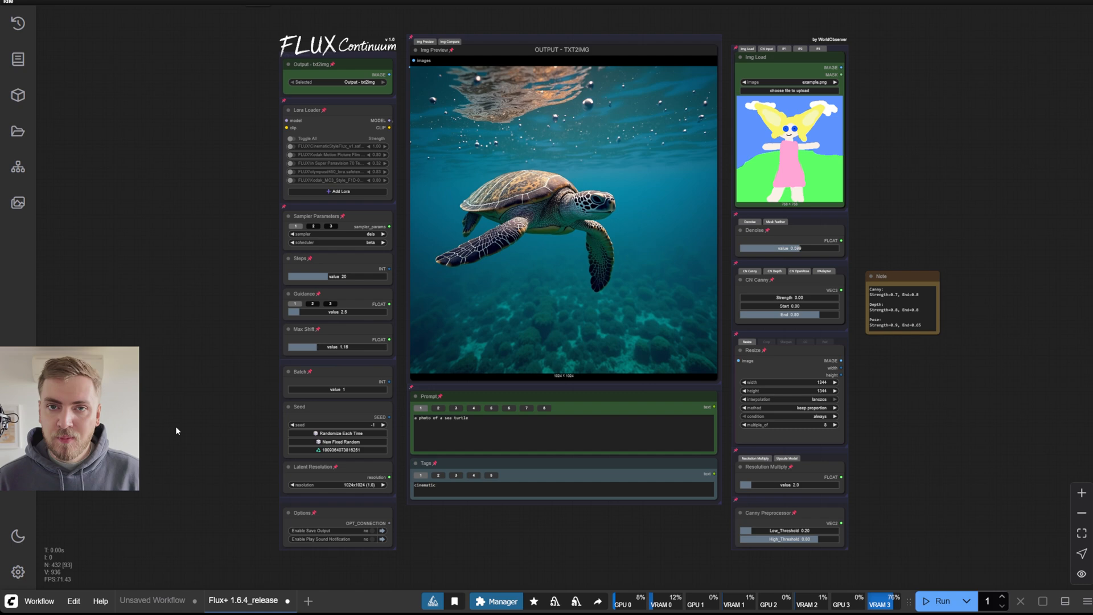
{"action": "mouse_move", "coordinate": [771, 293]}
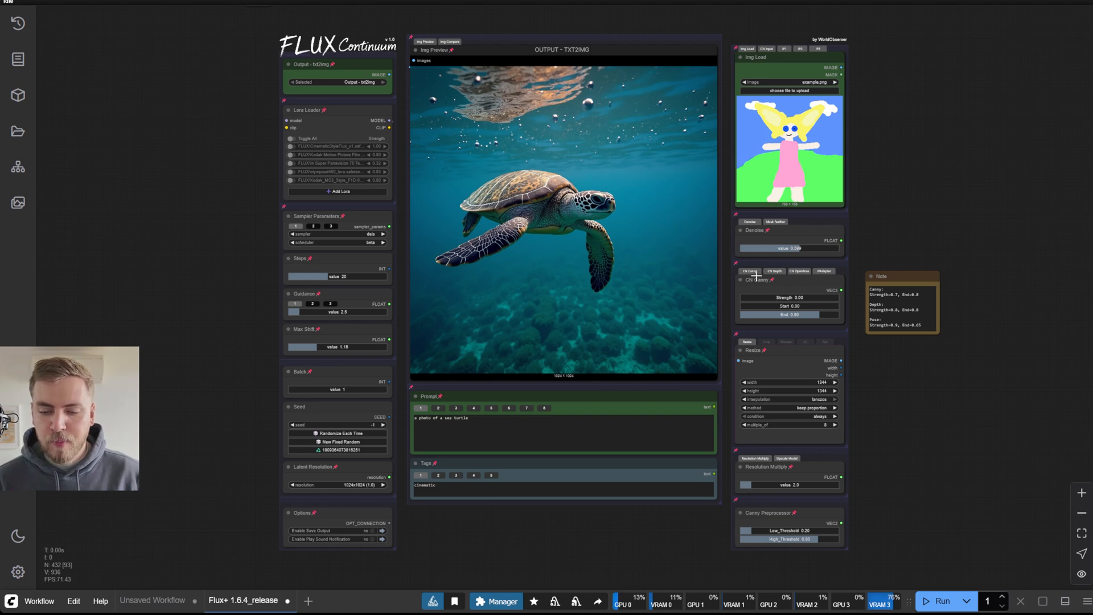
- Switch the ControlNet panel from Canny to OpenPose and list the available output types
{"action": "left_click", "coordinate": [774, 271]}
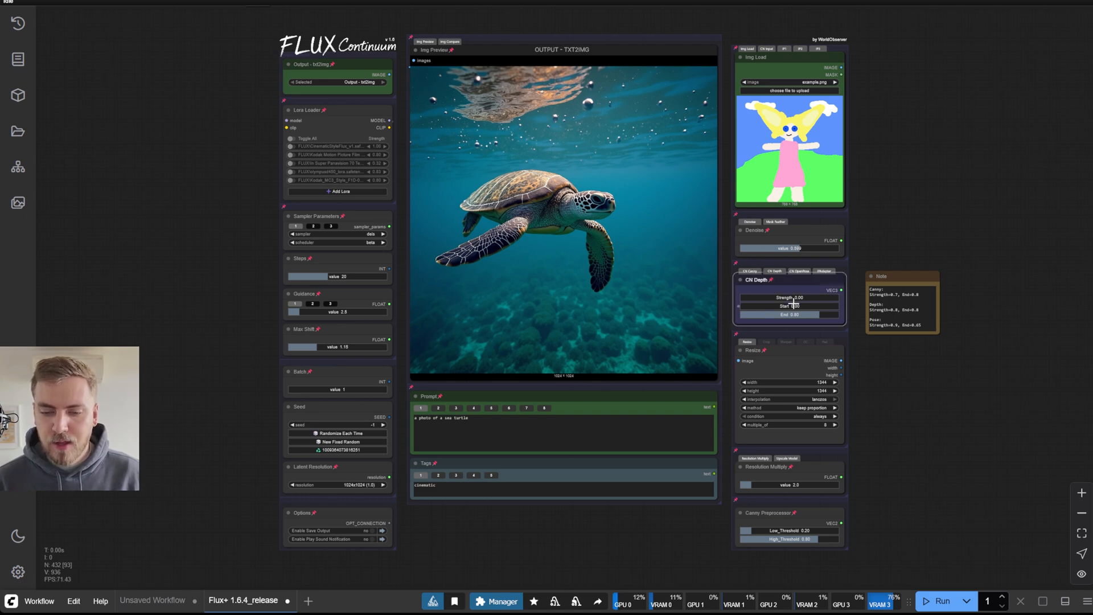
{"action": "left_click", "coordinate": [800, 271]}
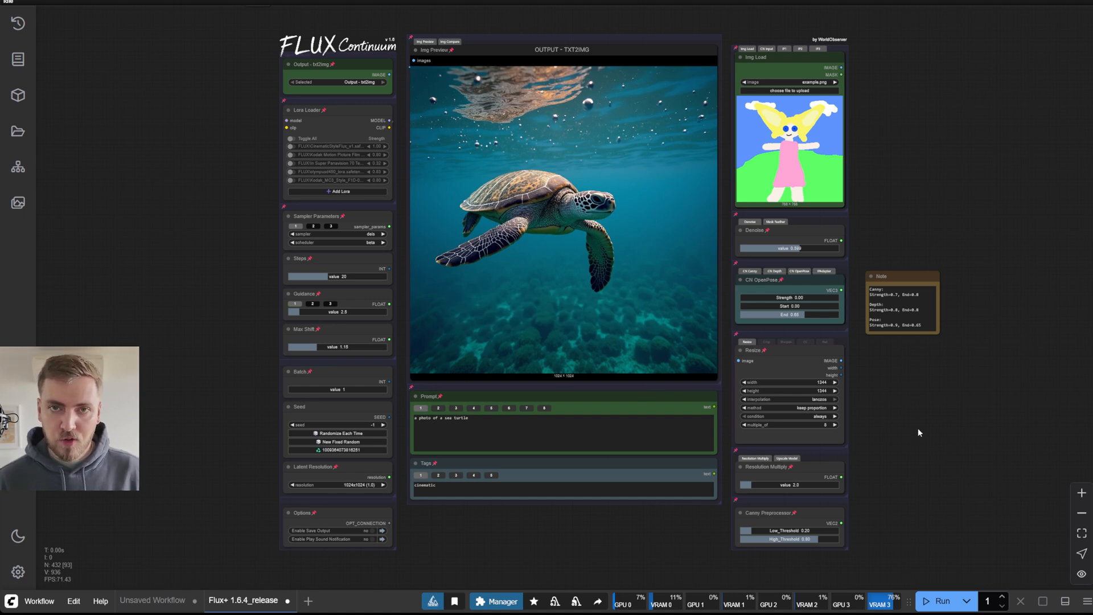
{"action": "left_click", "coordinate": [337, 82]}
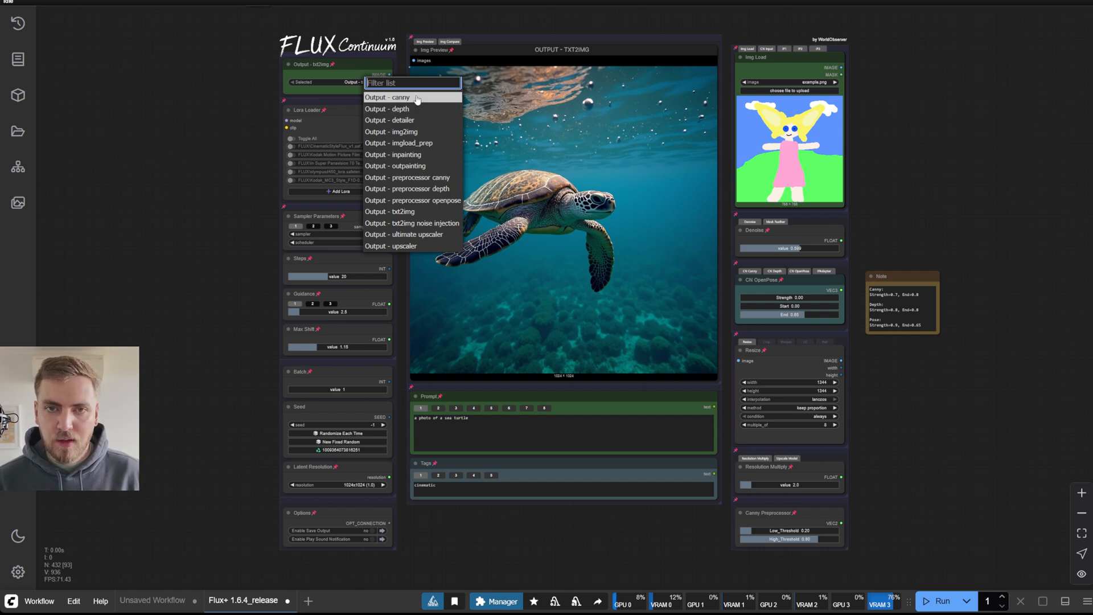
{"action": "mouse_move", "coordinate": [430, 107]}
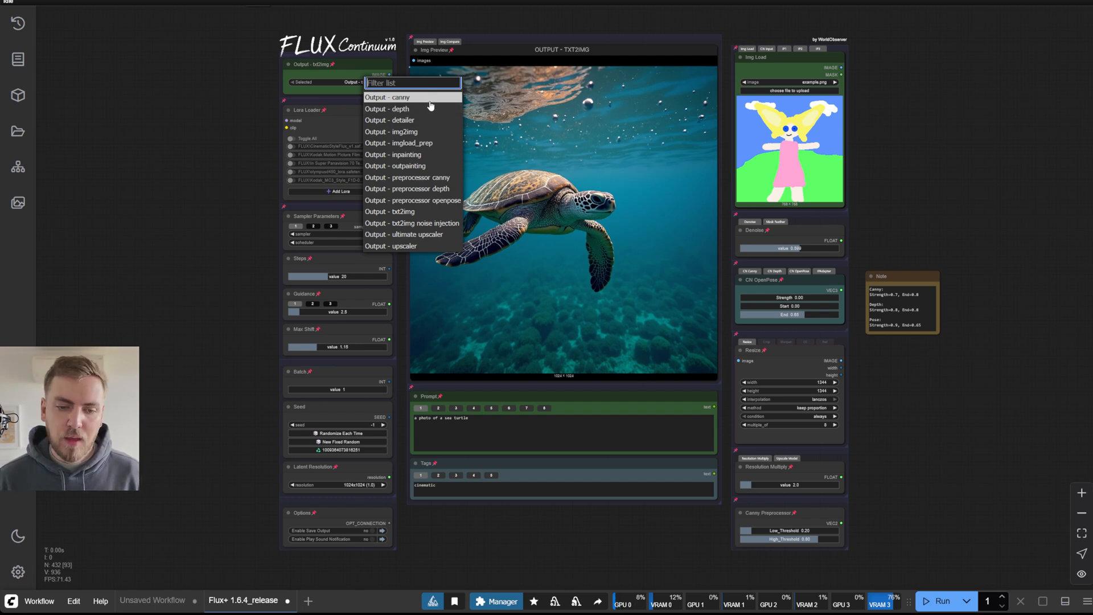
{"action": "mouse_move", "coordinate": [412, 132]}
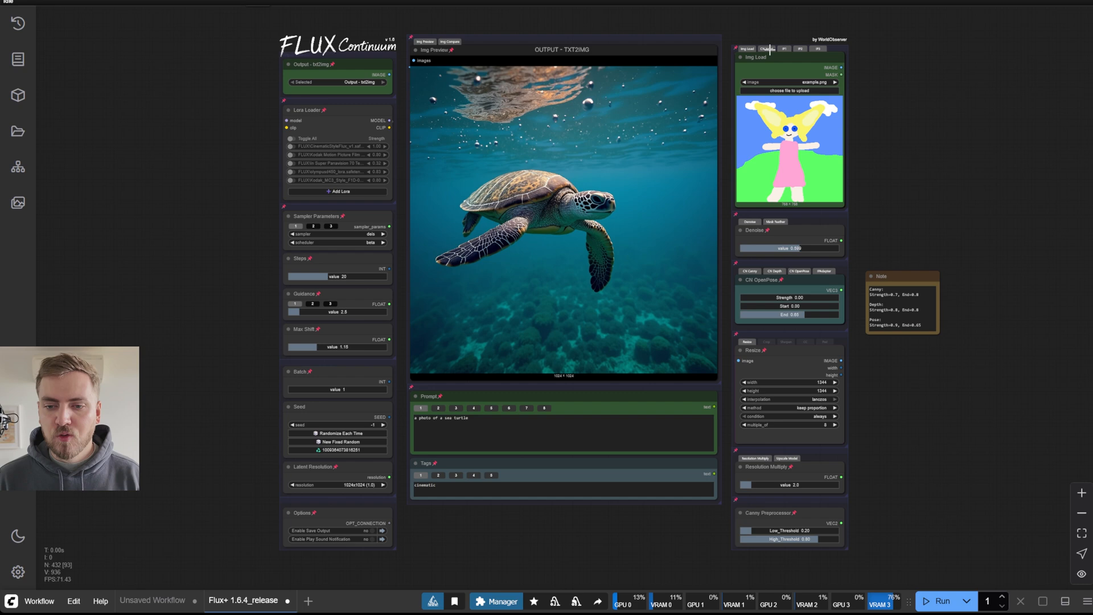
- Show the CN Input drawing, choose 'Output - preprocessor canny' and run the generation
{"action": "left_click", "coordinate": [765, 49]}
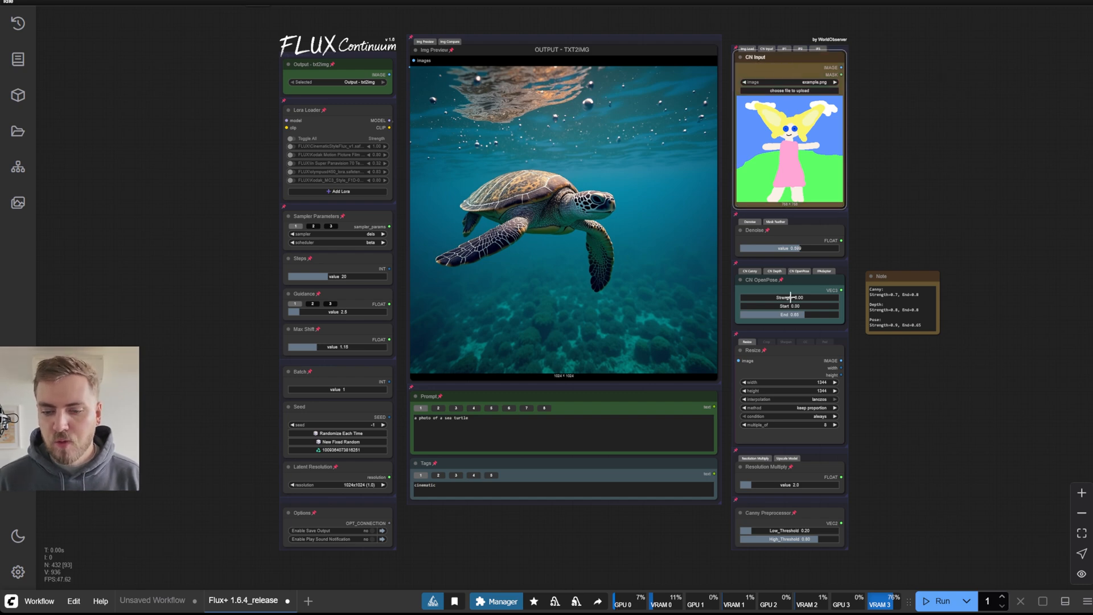
{"action": "mouse_move", "coordinate": [817, 283]}
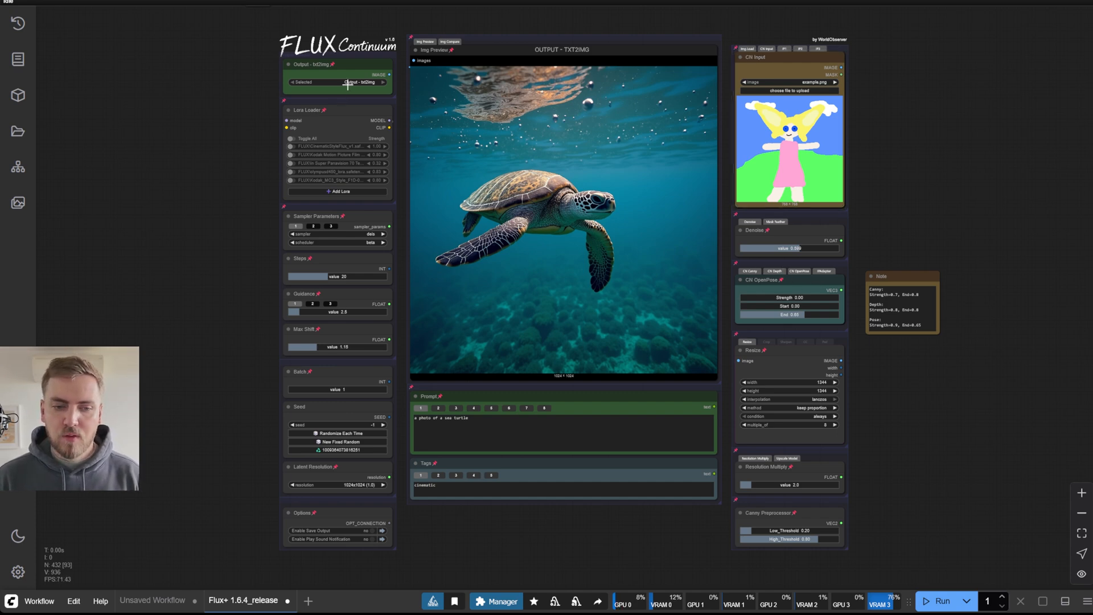
{"action": "left_click", "coordinate": [337, 82]}
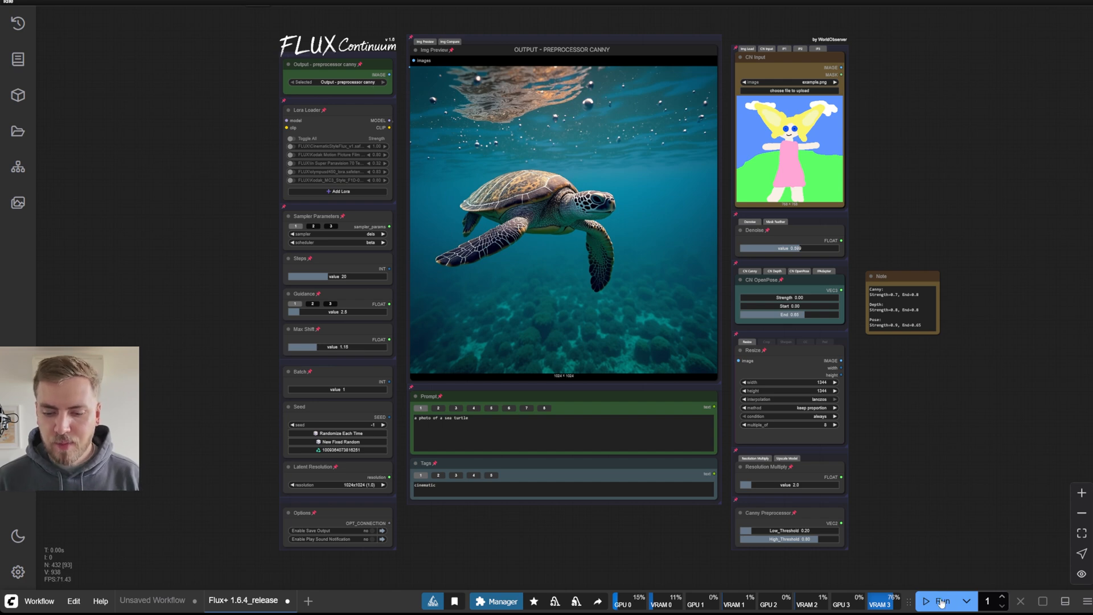
{"action": "left_click", "coordinate": [941, 600]}
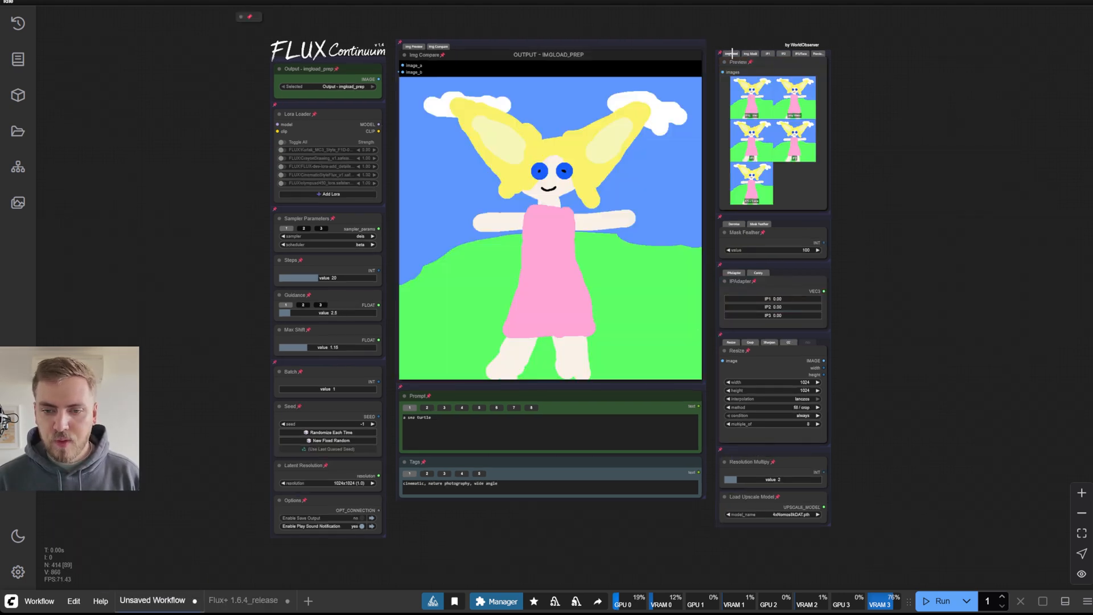
- Check the Unsaved Workflow's Img Load output options, then return to the Flux+ 1.6.4 workflow
{"action": "left_click", "coordinate": [731, 53]}
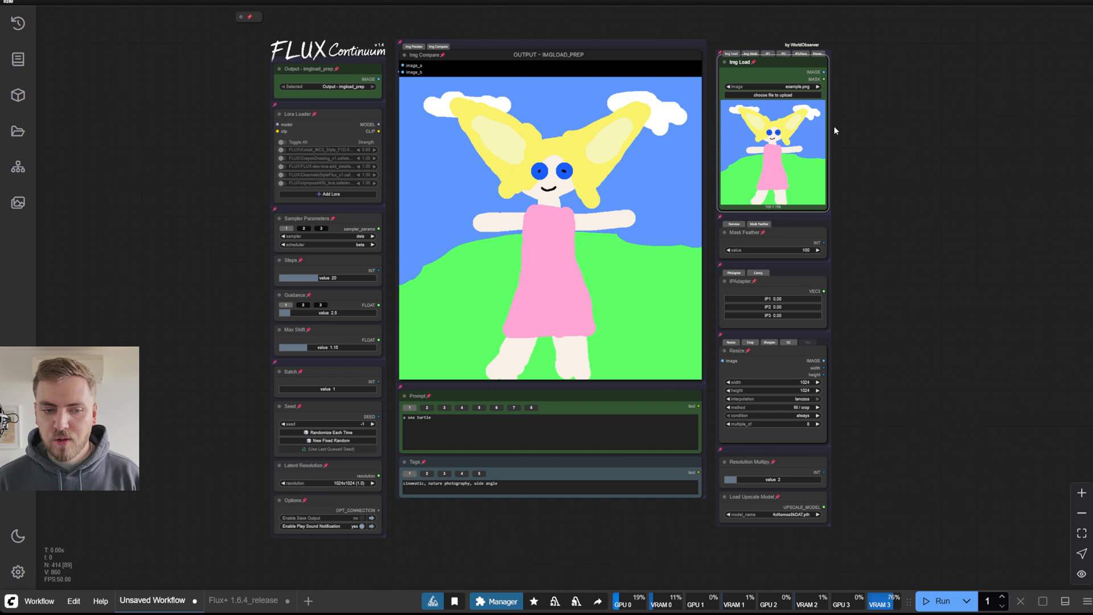
{"action": "mouse_move", "coordinate": [334, 91]}
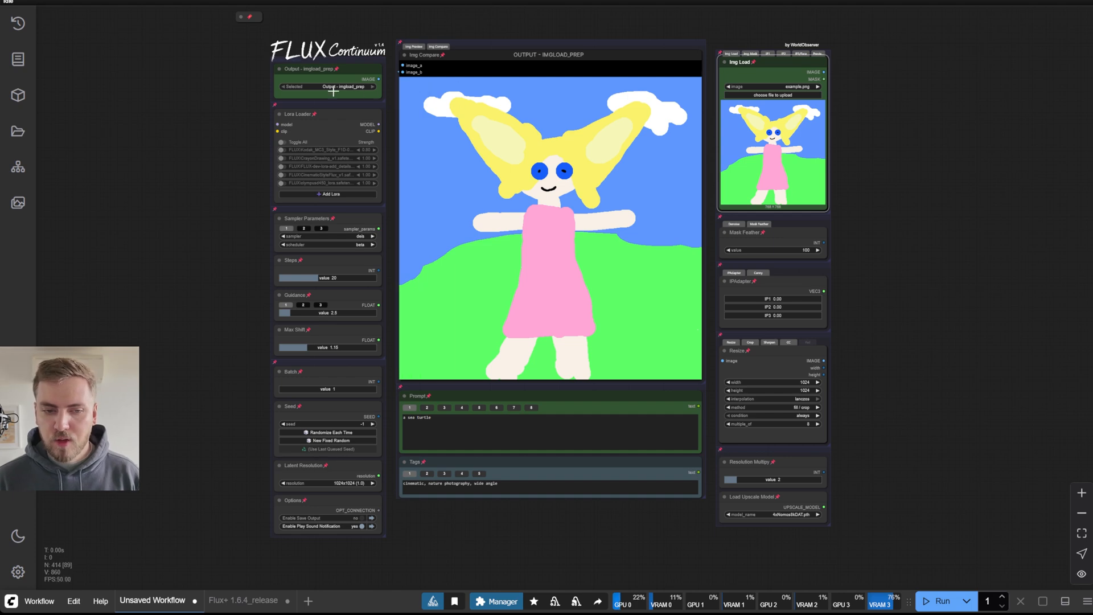
{"action": "left_click", "coordinate": [351, 86]}
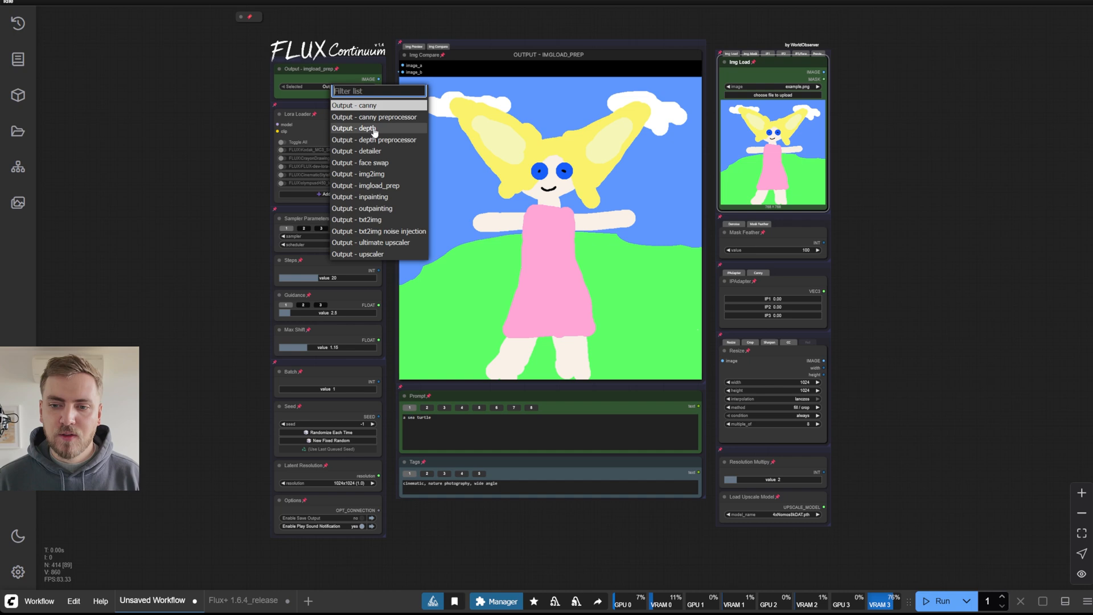
{"action": "left_click", "coordinate": [374, 116]}
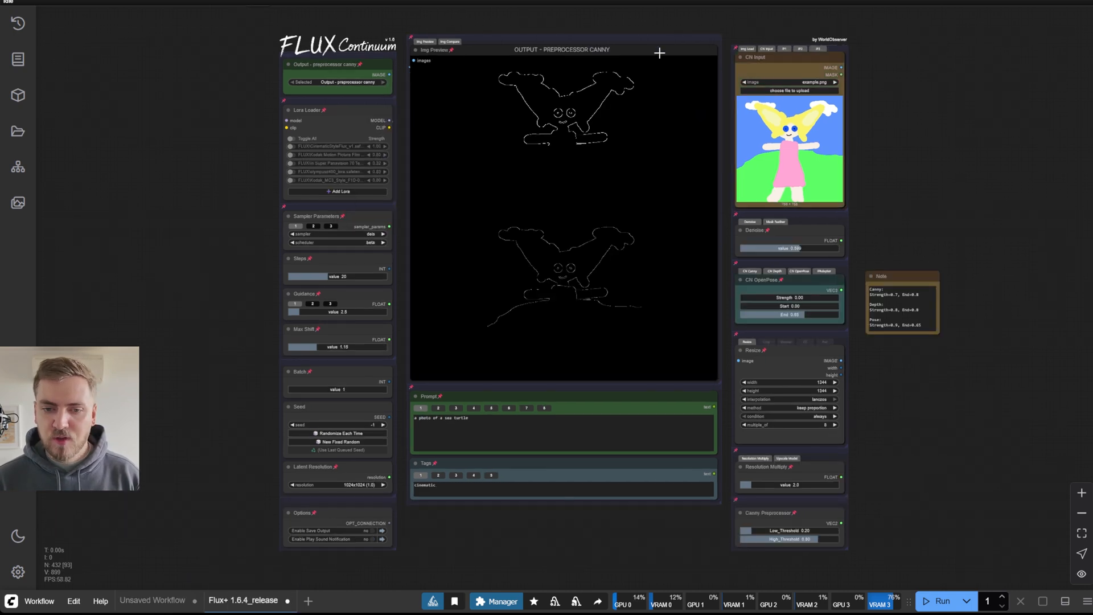
{"action": "mouse_move", "coordinate": [801, 162]}
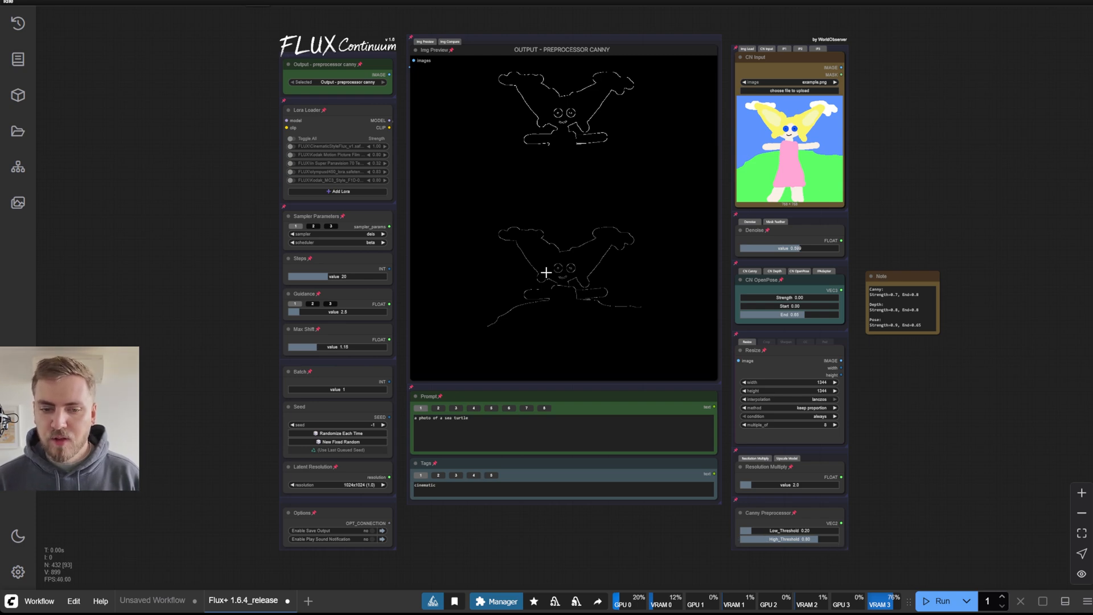
{"action": "mouse_move", "coordinate": [522, 103]}
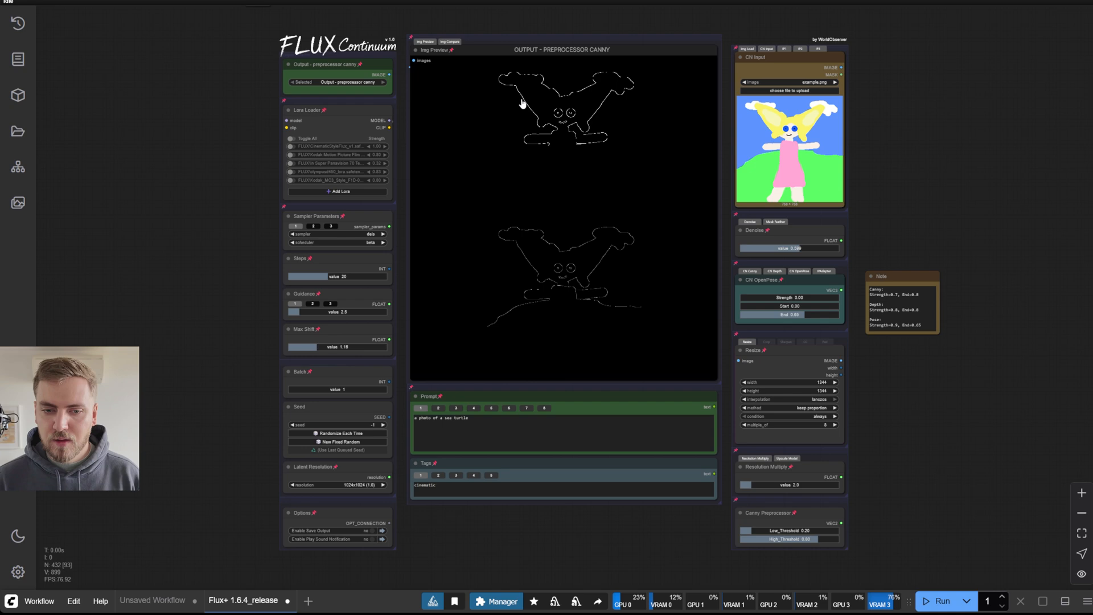
{"action": "left_click", "coordinate": [337, 82]}
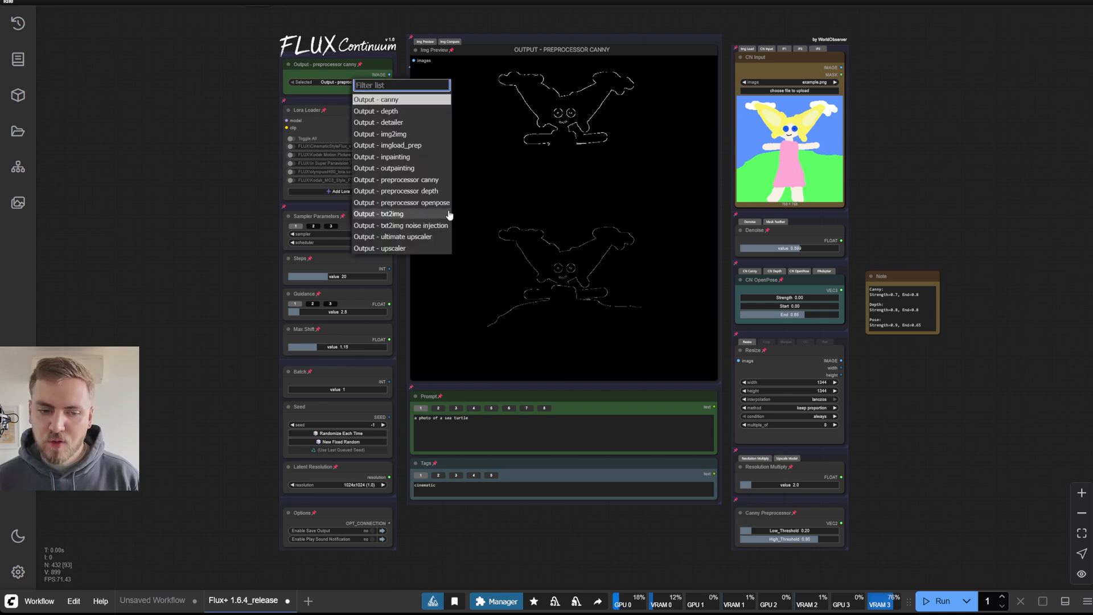
{"action": "mouse_move", "coordinate": [431, 195]}
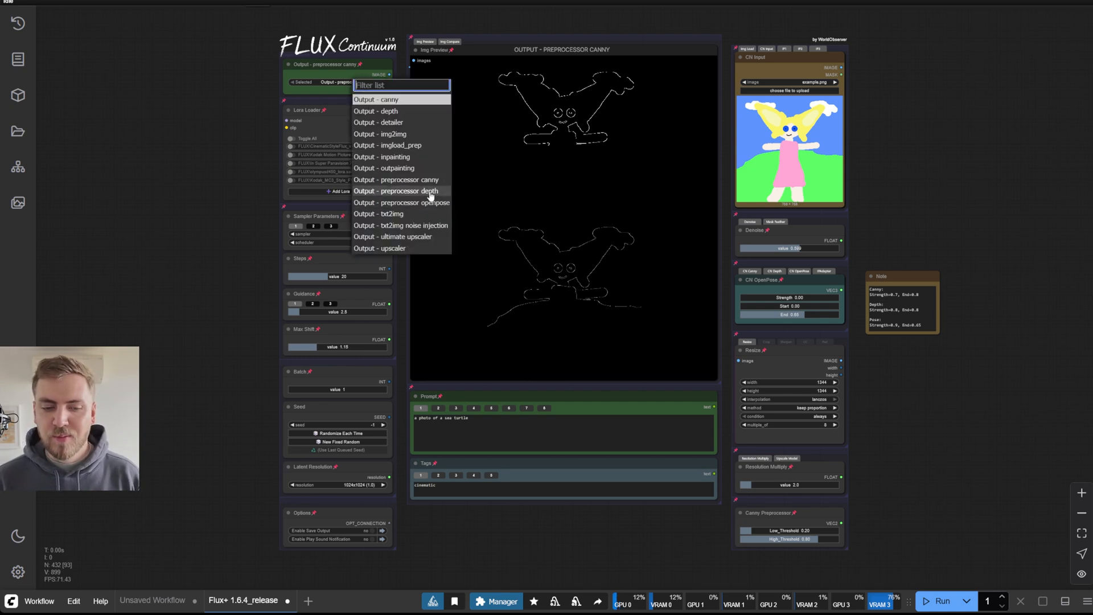
{"action": "mouse_move", "coordinate": [437, 201]}
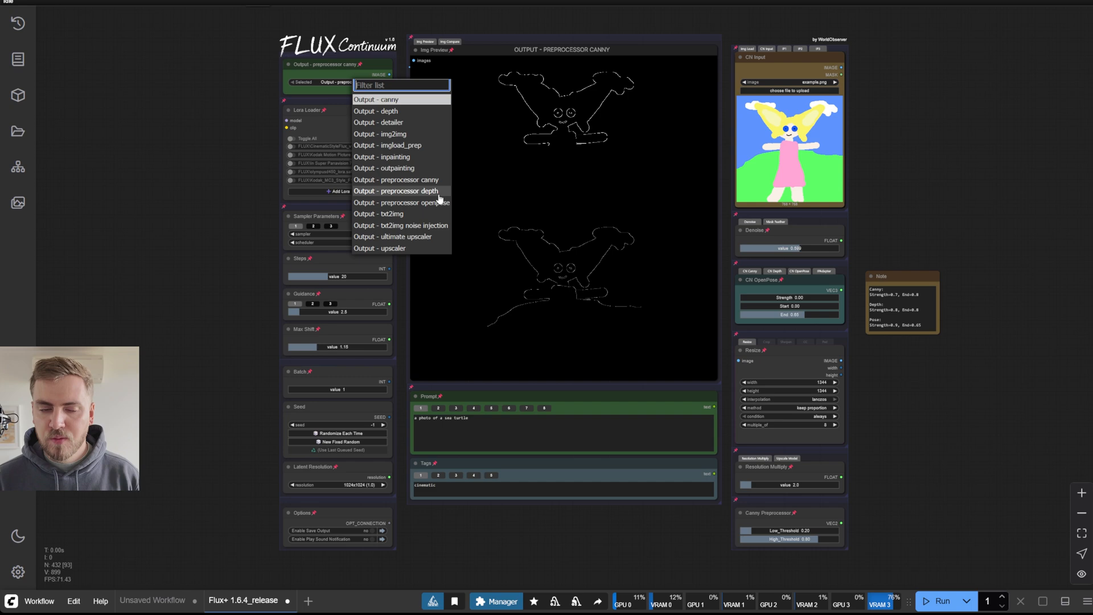
{"action": "mouse_move", "coordinate": [443, 203]}
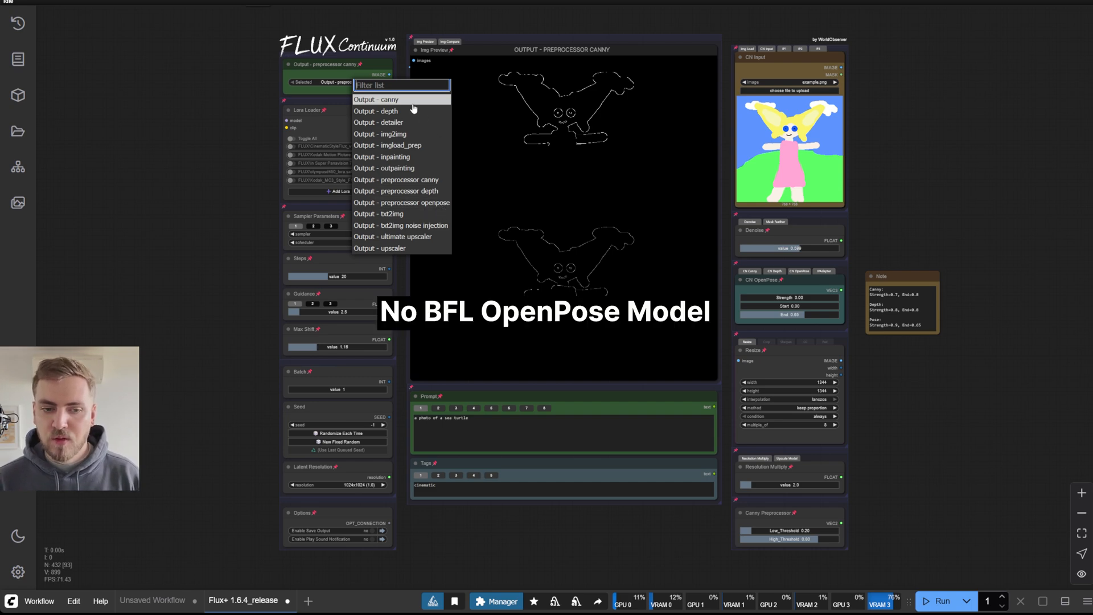
{"action": "left_click", "coordinate": [396, 179]}
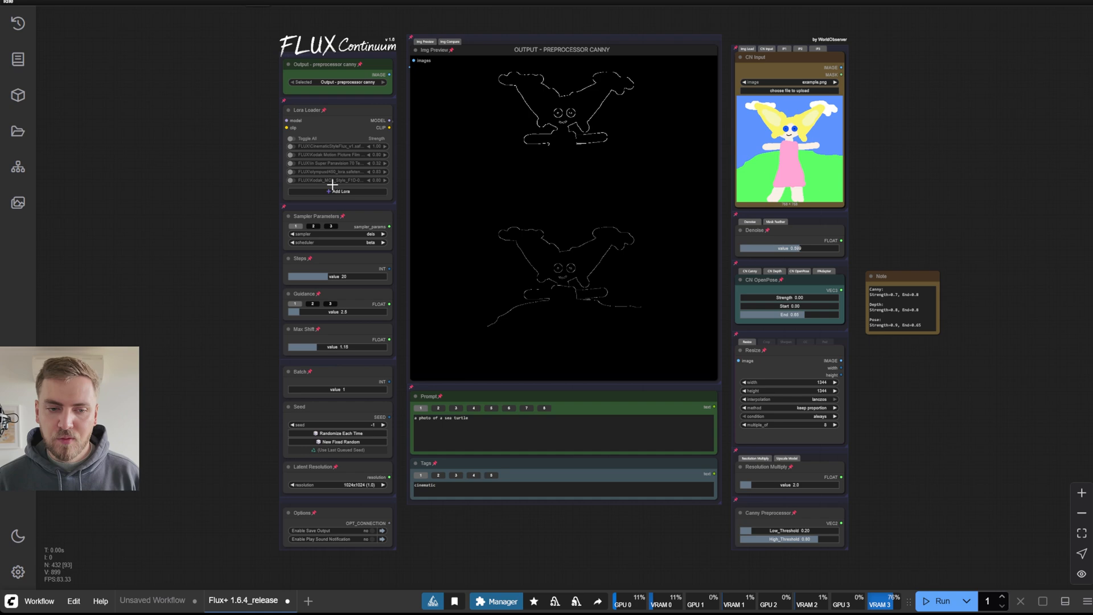
{"action": "mouse_move", "coordinate": [188, 373]}
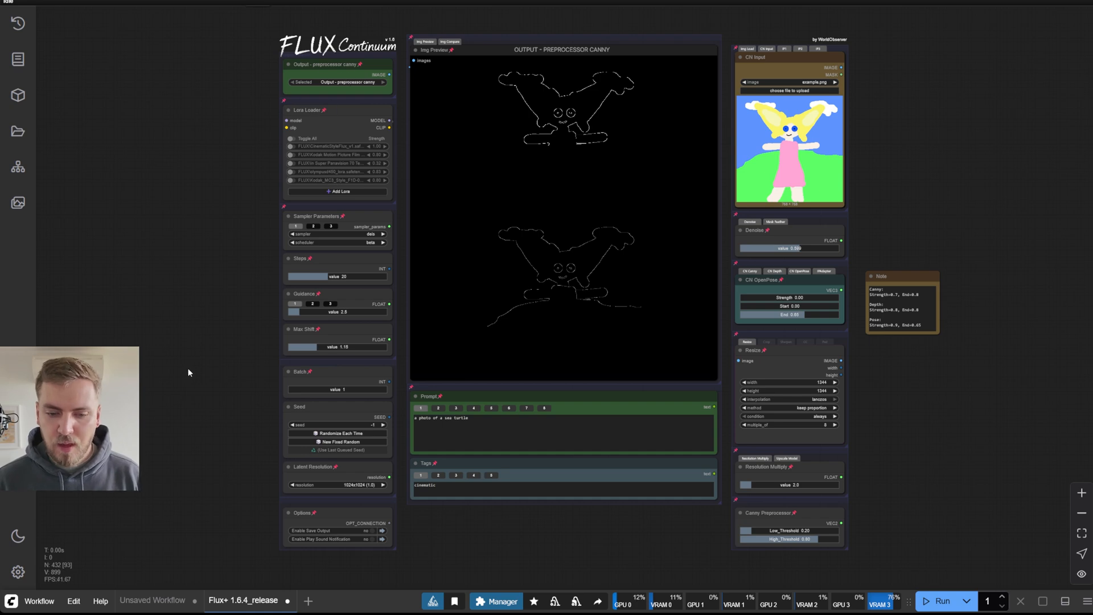
- Scroll the node graph to the DWPose Estimator node and its detection settings
{"action": "scroll", "scroll_direction": "down", "scroll_amount": 3}
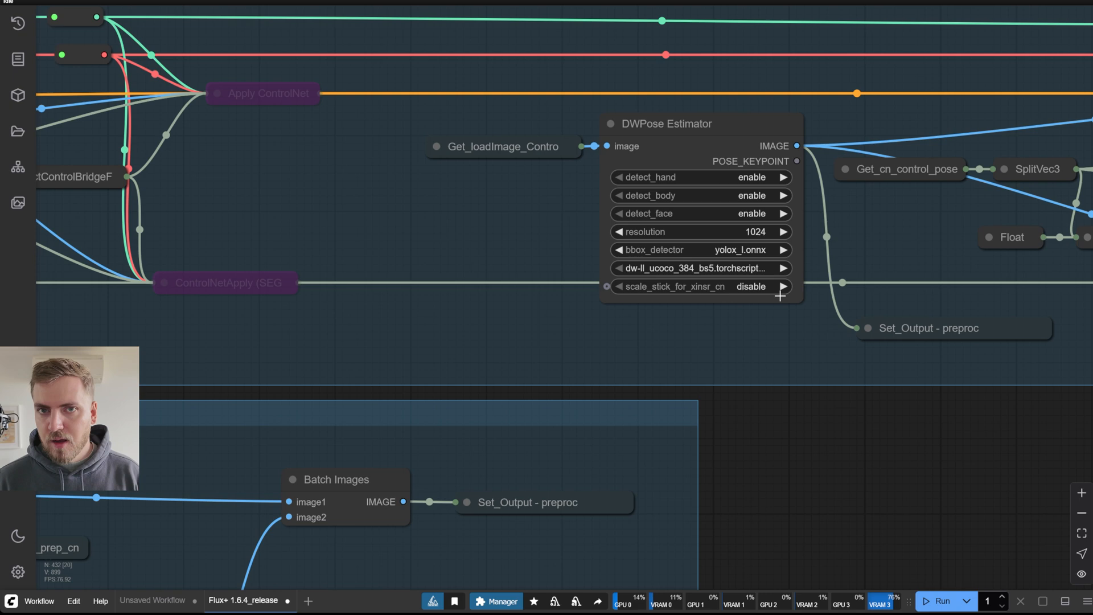
{"action": "mouse_move", "coordinate": [747, 328]}
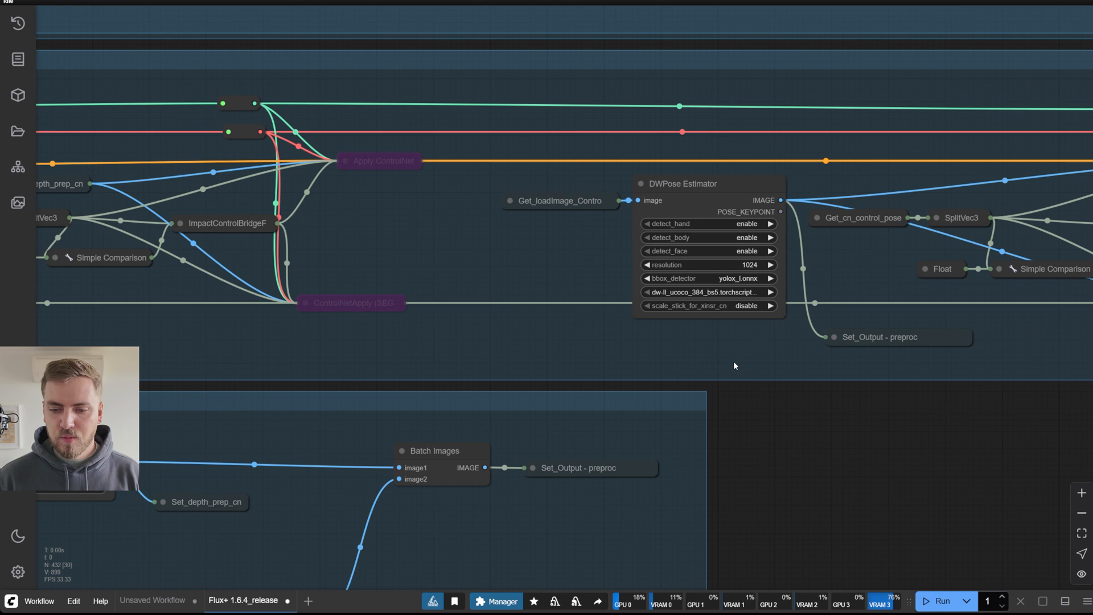
{"action": "scroll", "scroll_direction": "down", "scroll_amount": 3}
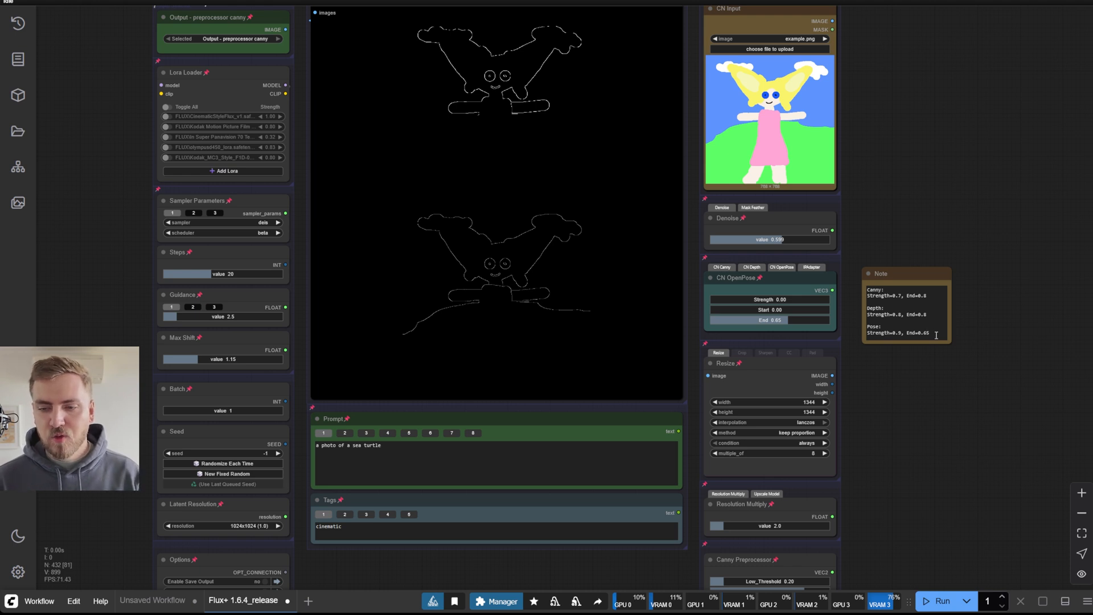
{"action": "mouse_move", "coordinate": [891, 211]}
{"action": "type", "text": "9"}
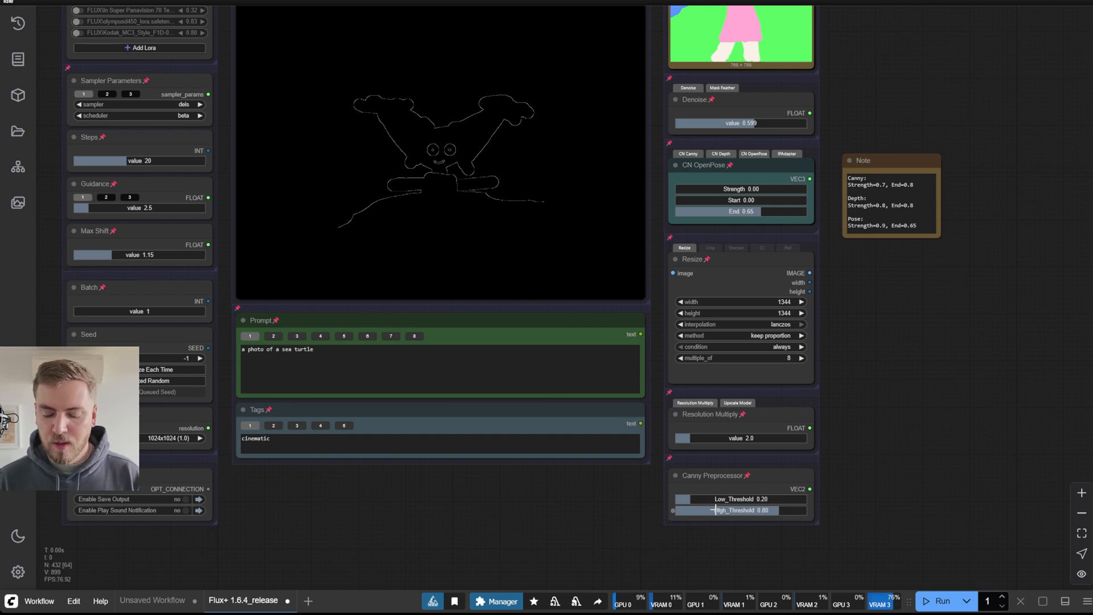
{"action": "mouse_move", "coordinate": [668, 497]}
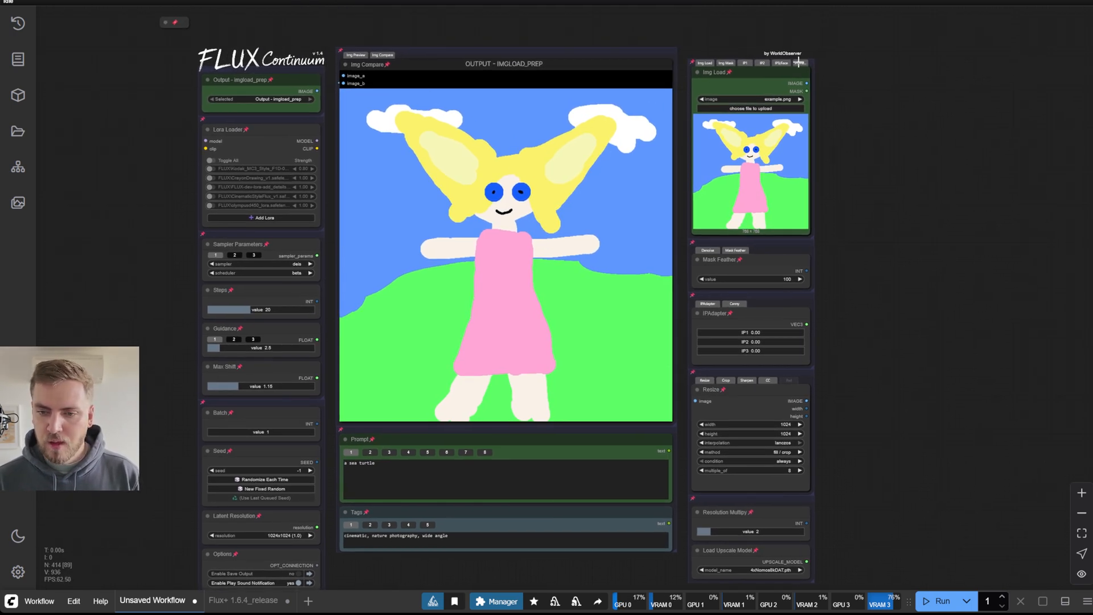
- Show the Preview panel with the five generated drawing variants
{"action": "left_click", "coordinate": [799, 62]}
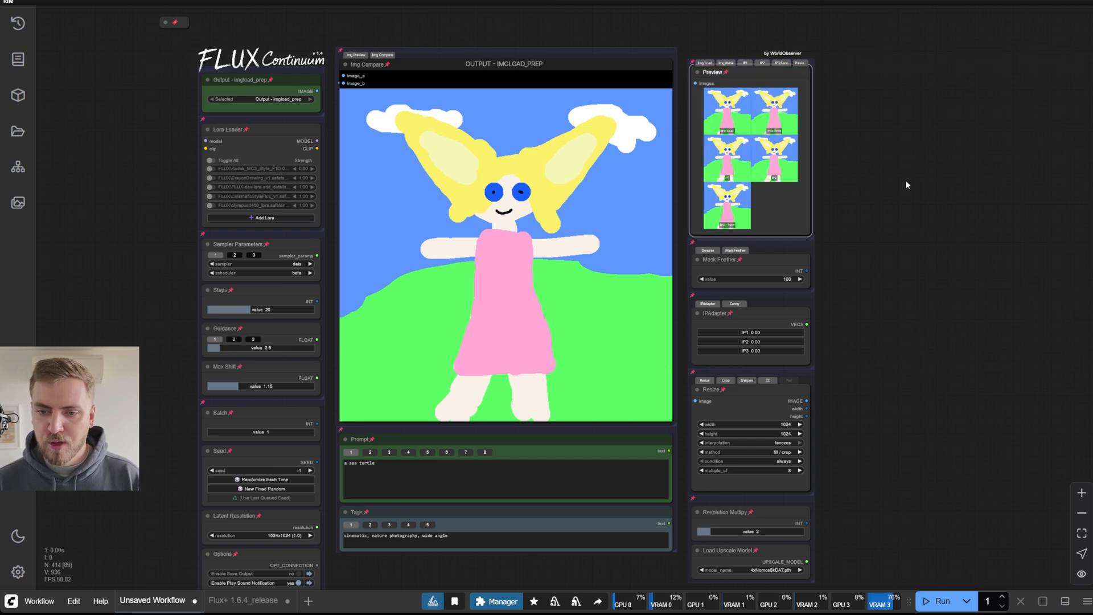